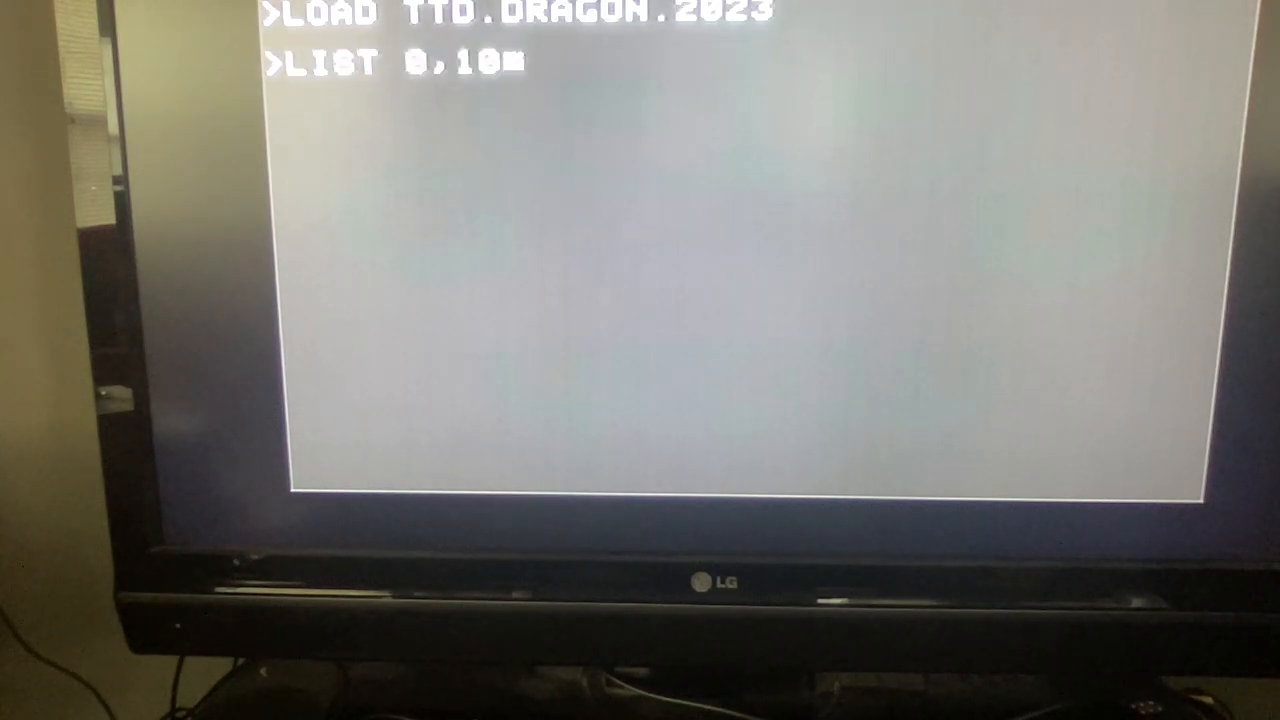
Step: List program lines 0 through 100 of the loaded TTD.DRAGON.2023 program
text(0)
key(Return)
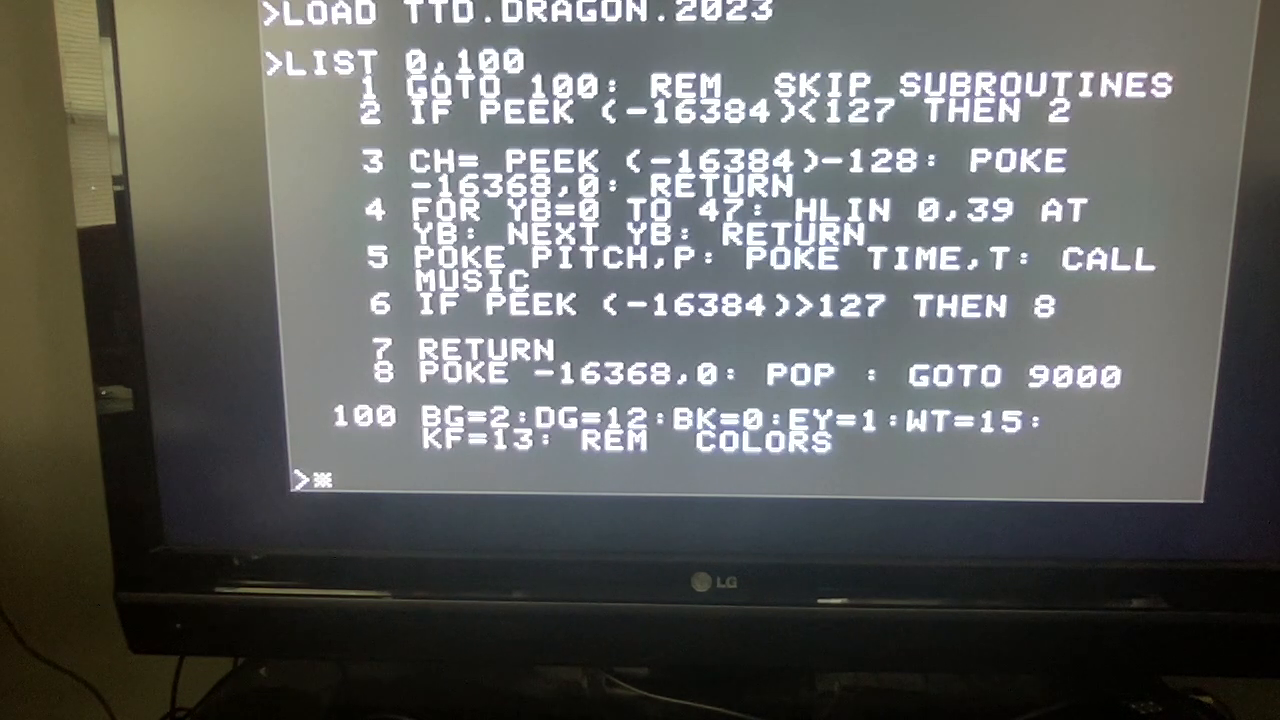
Step: Enter line 1: PRINT "OPEN DR":PRINT "WRITE DR":LIST:PRINT "CLOSE DR"
text(1)
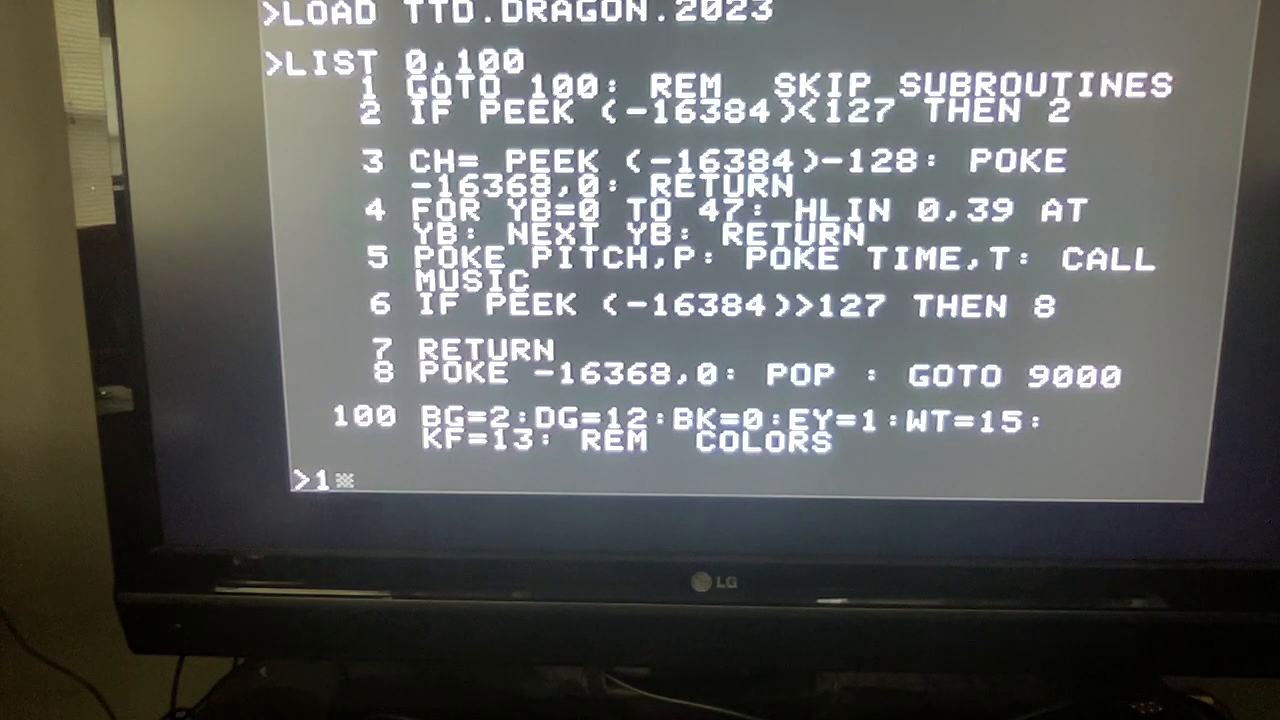
text(PRINT ")
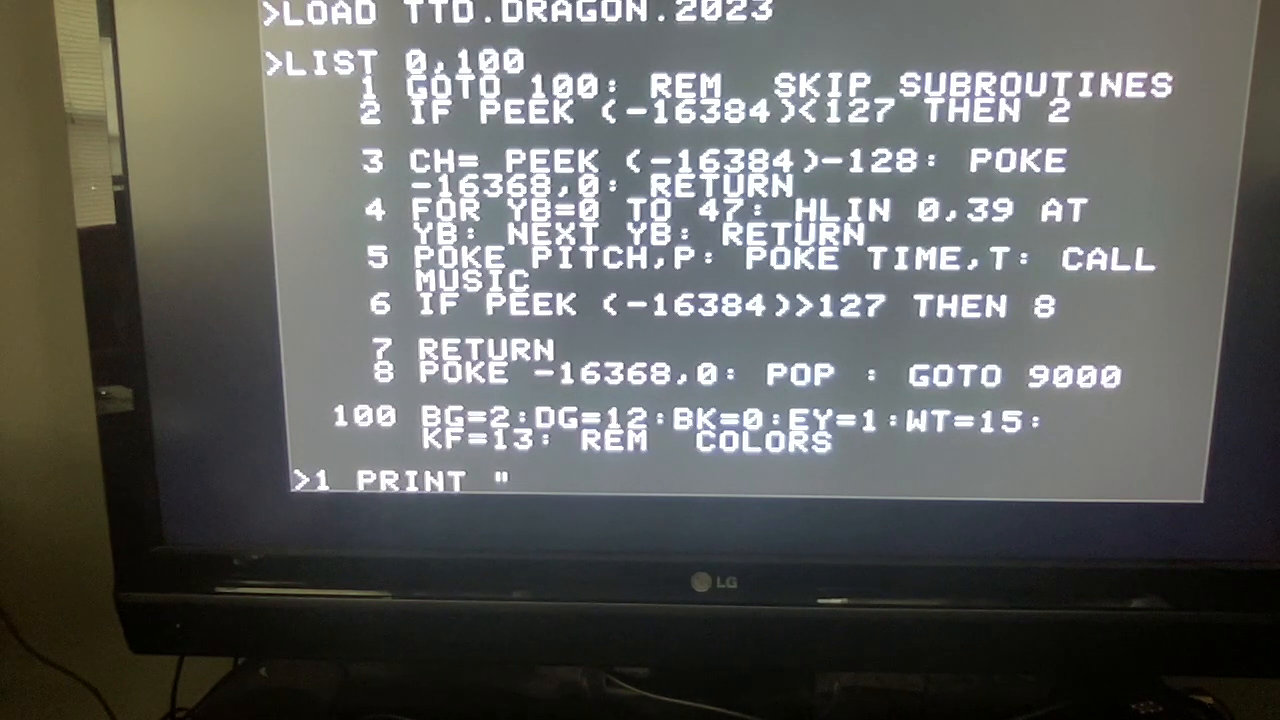
text(*)
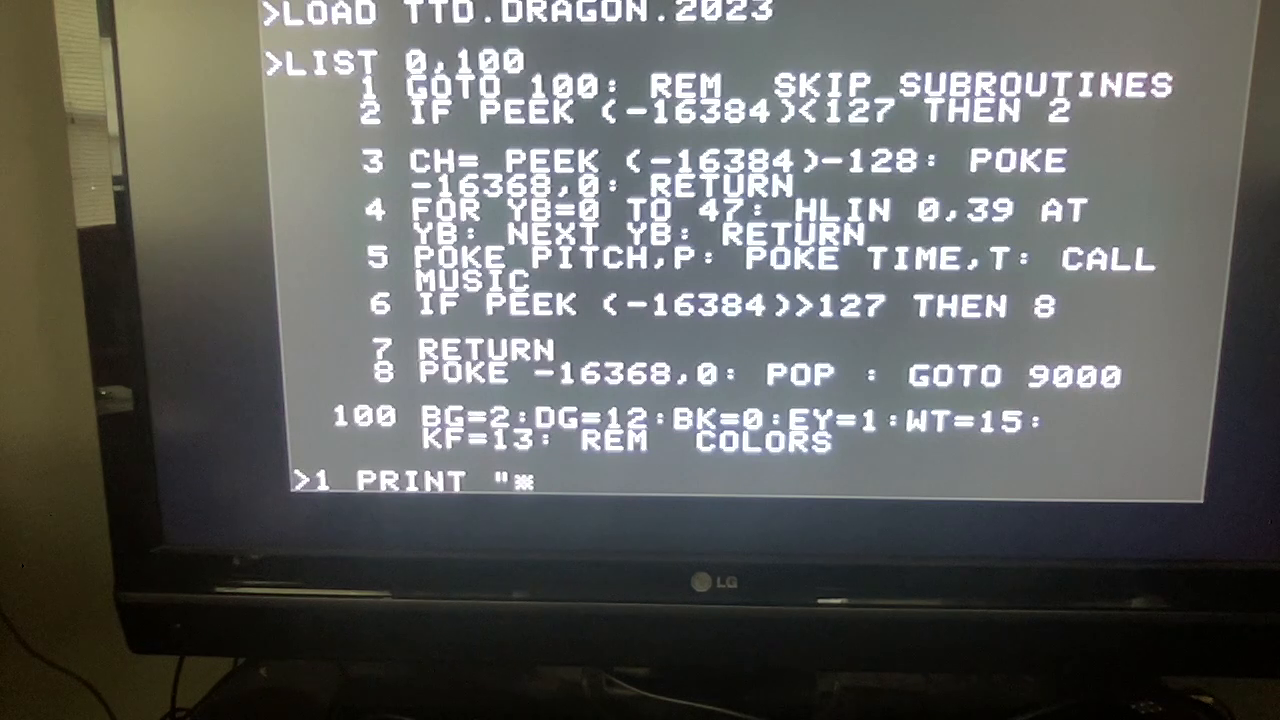
text(OPEN DR)
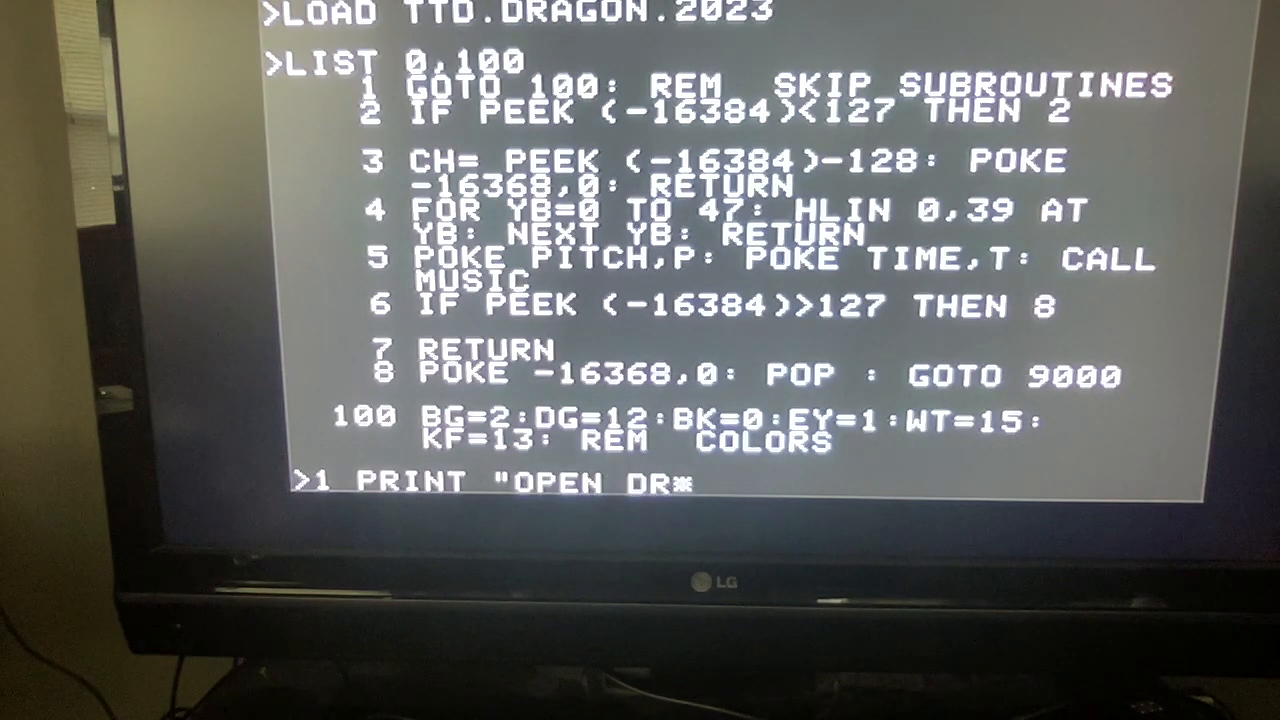
text(":?)
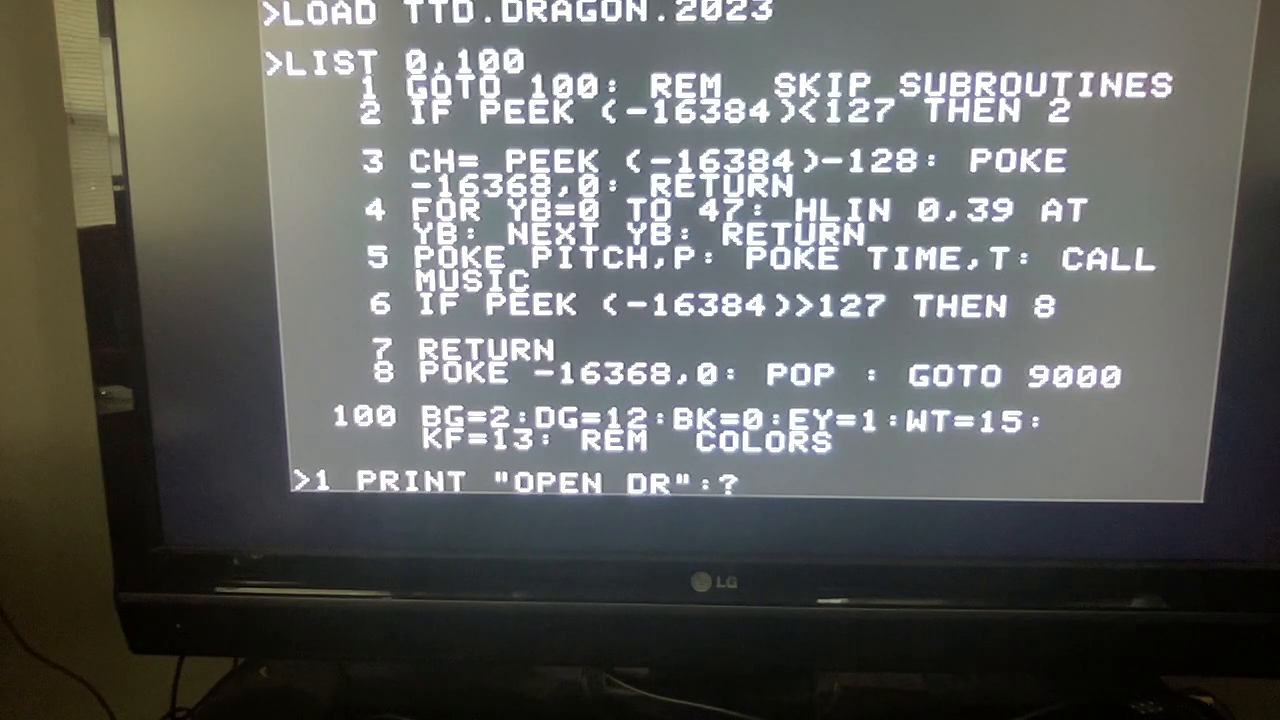
text(PRINT)
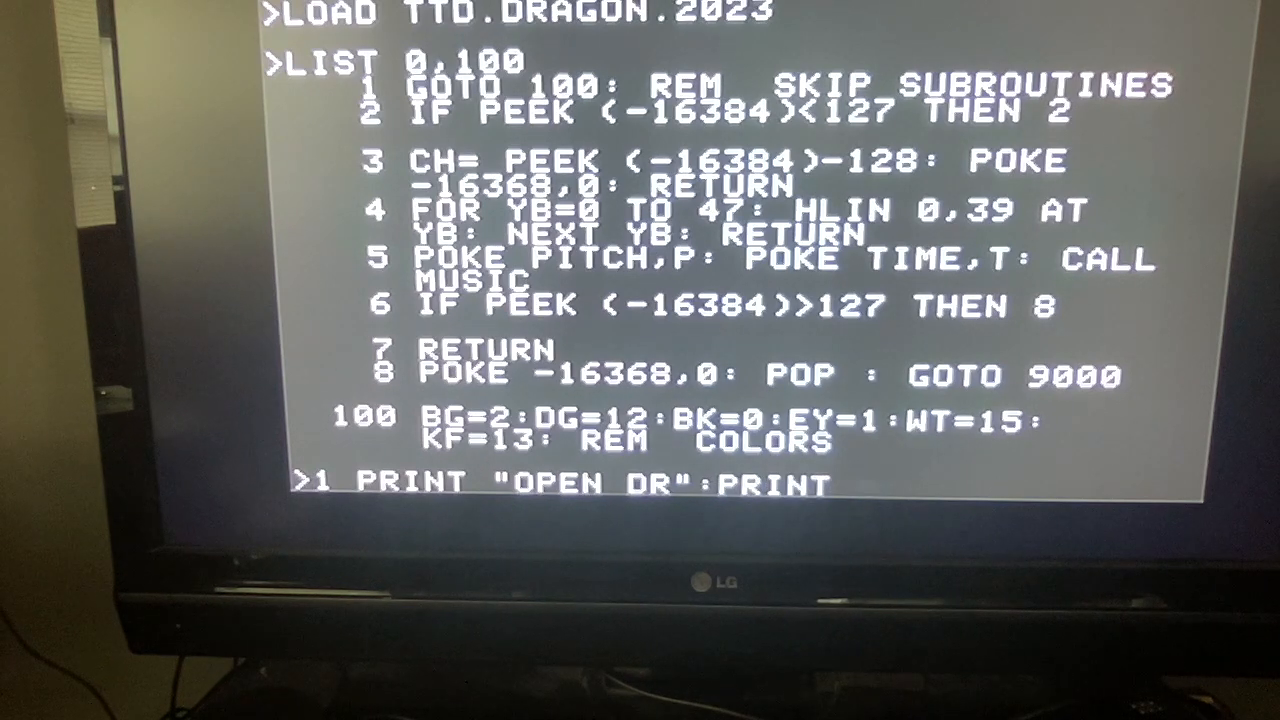
text("WRITE DR":)
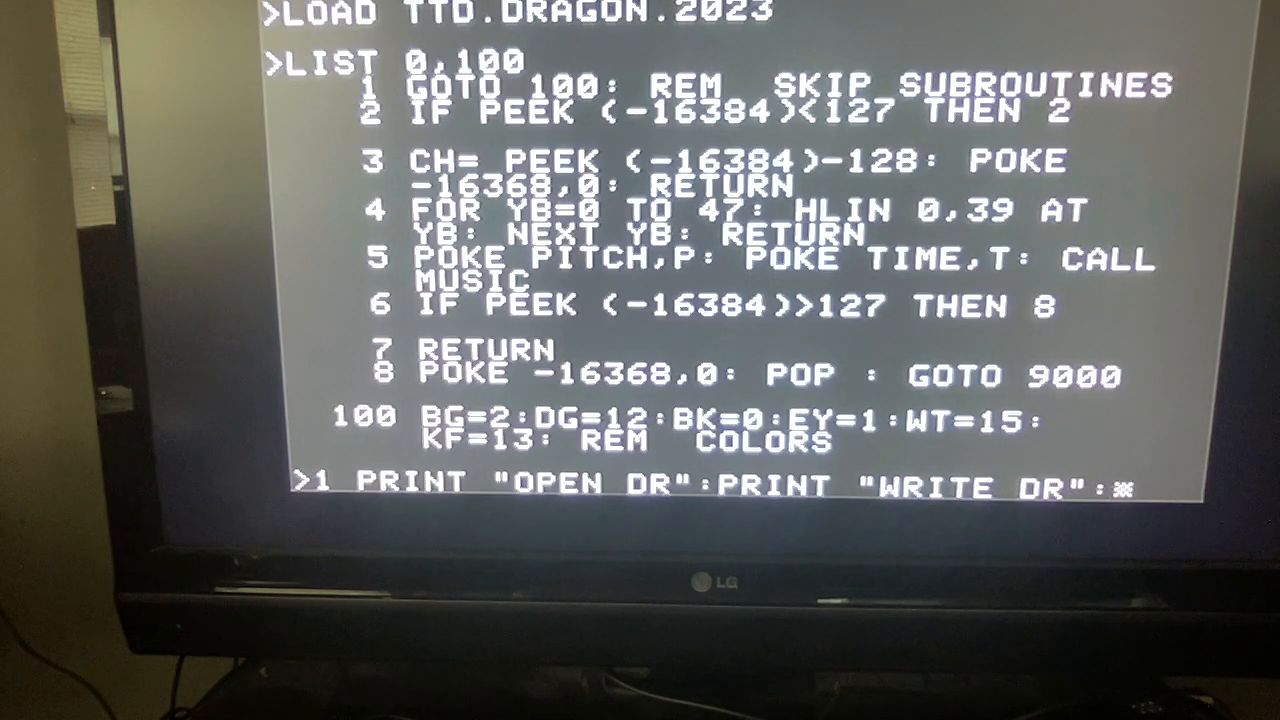
text(LIST)
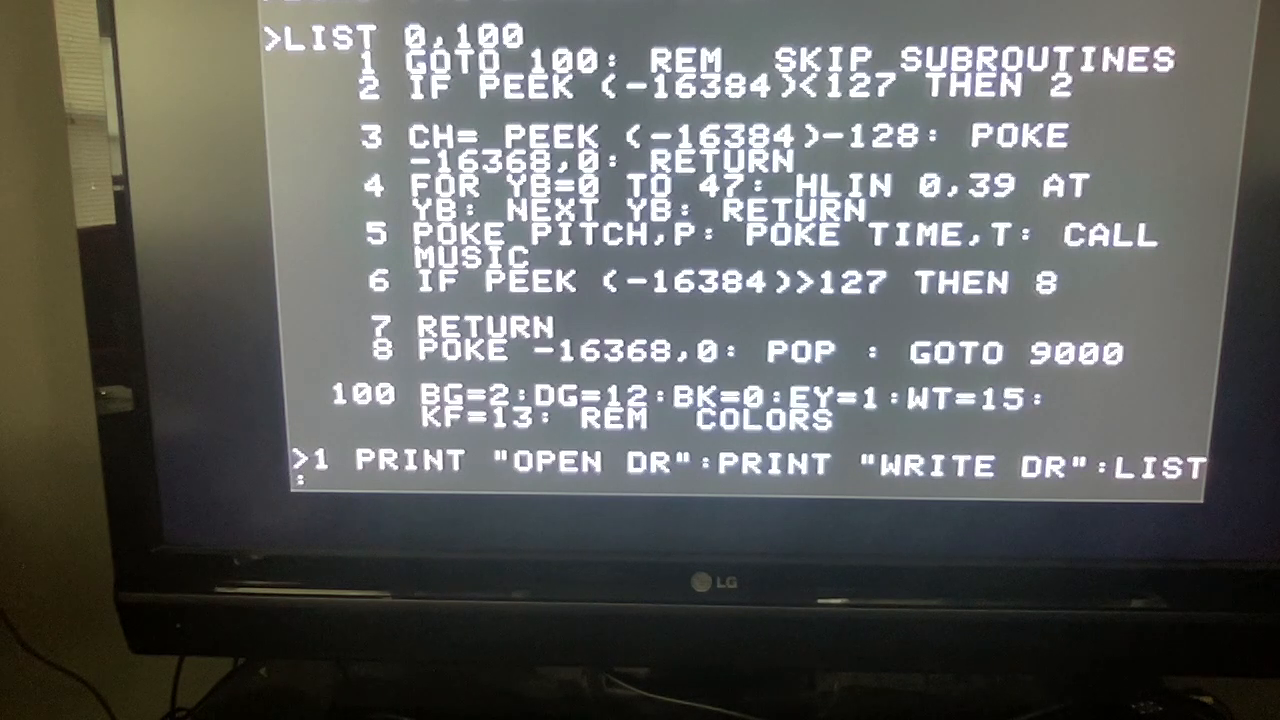
text(PRINT ")
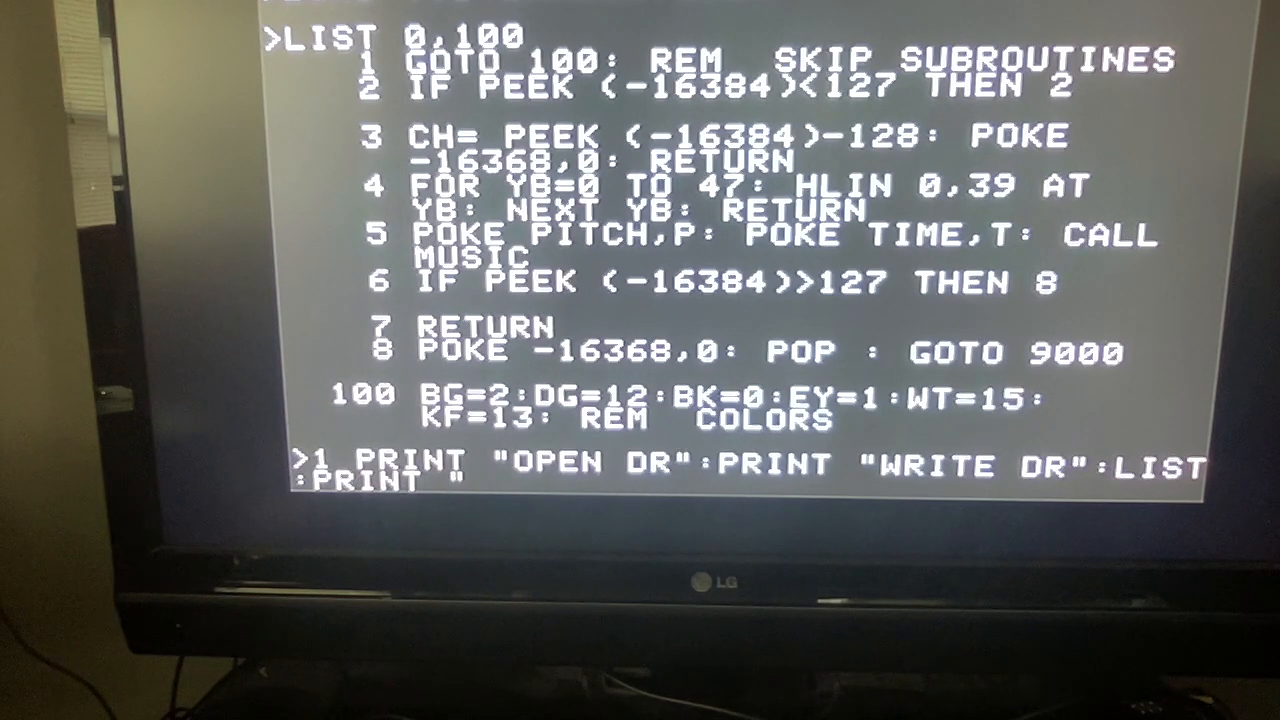
text(CLOSE)
text(CAT)
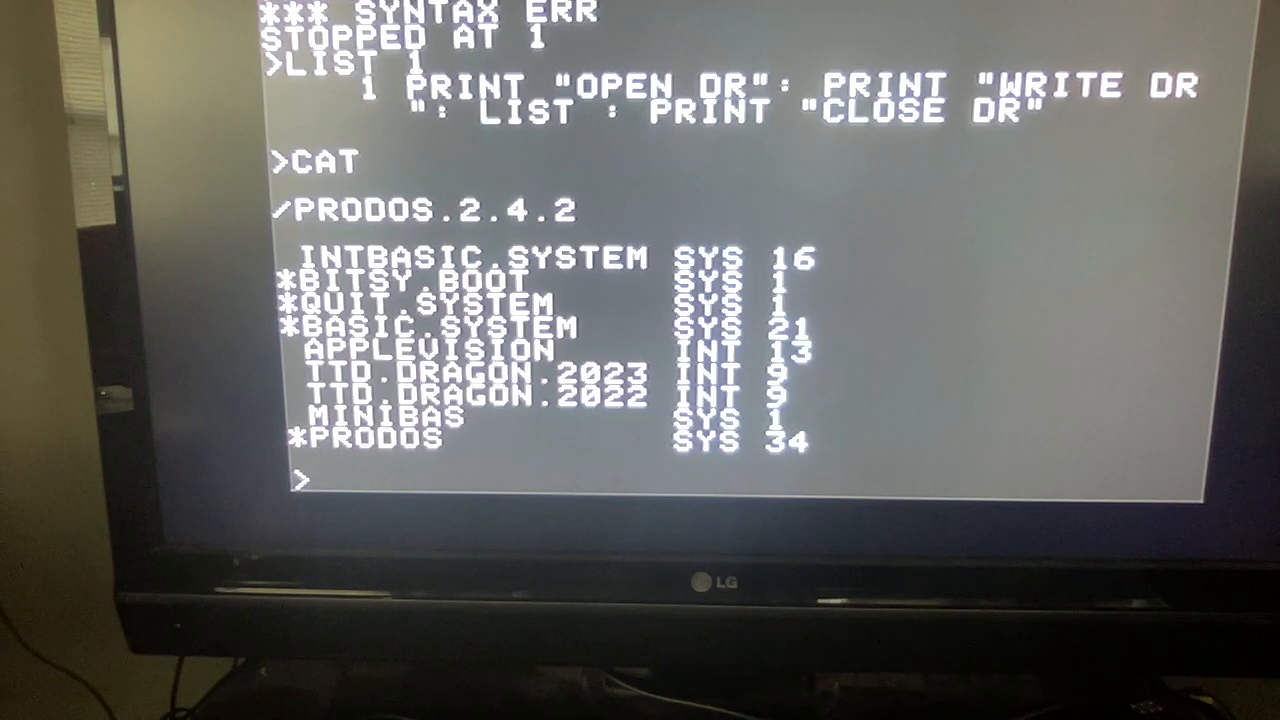
Step: Run the program (syntax error at line 1), list line 1, show the catalog, then enter PR#5
text(*)
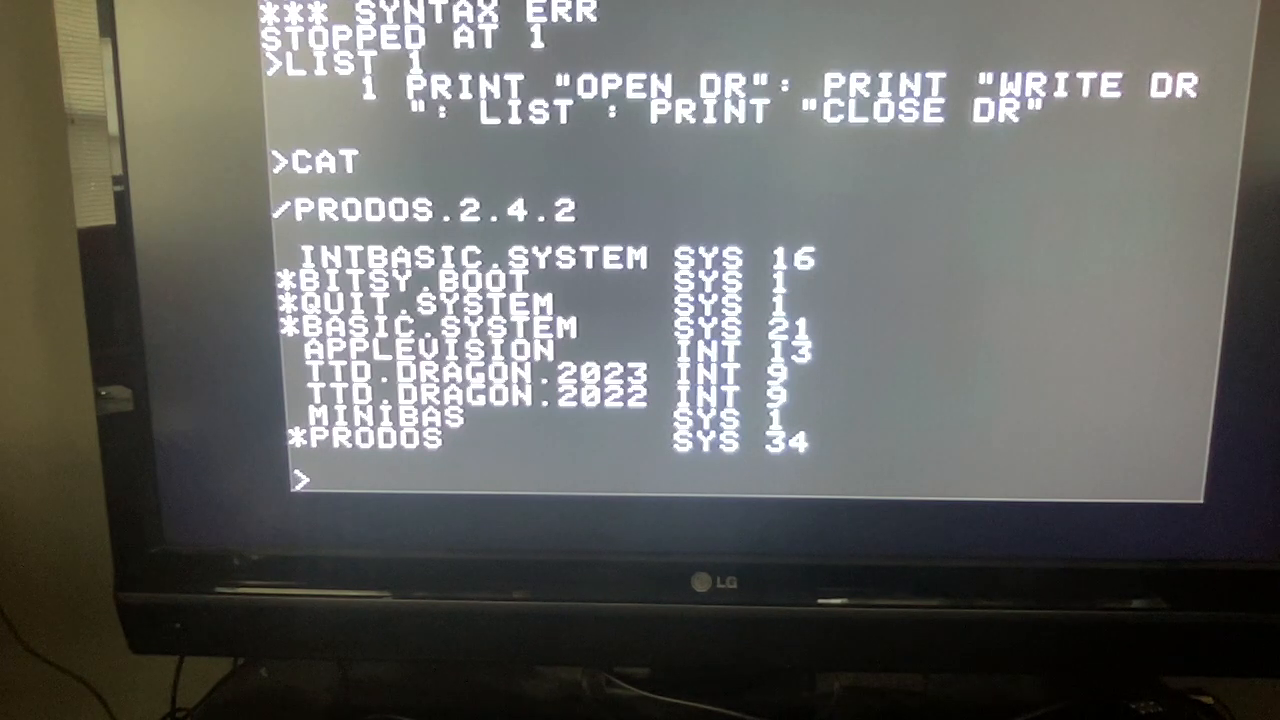
text(*)
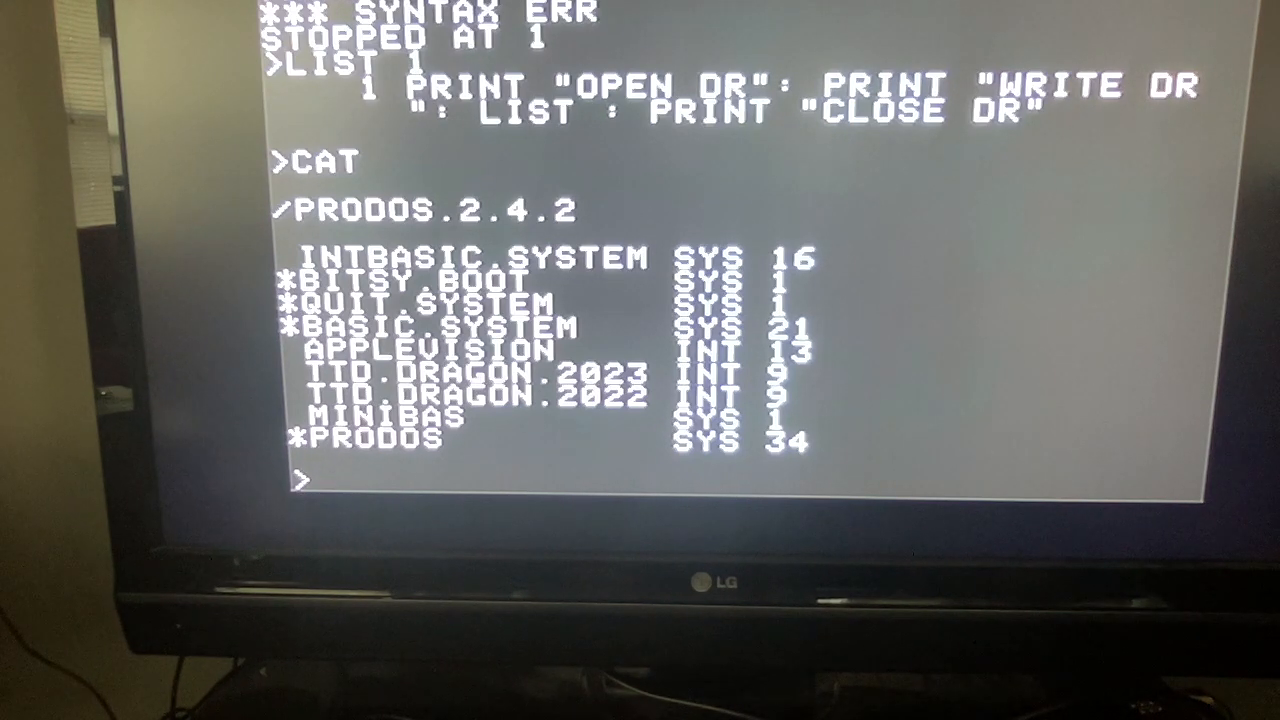
text(PR#5)
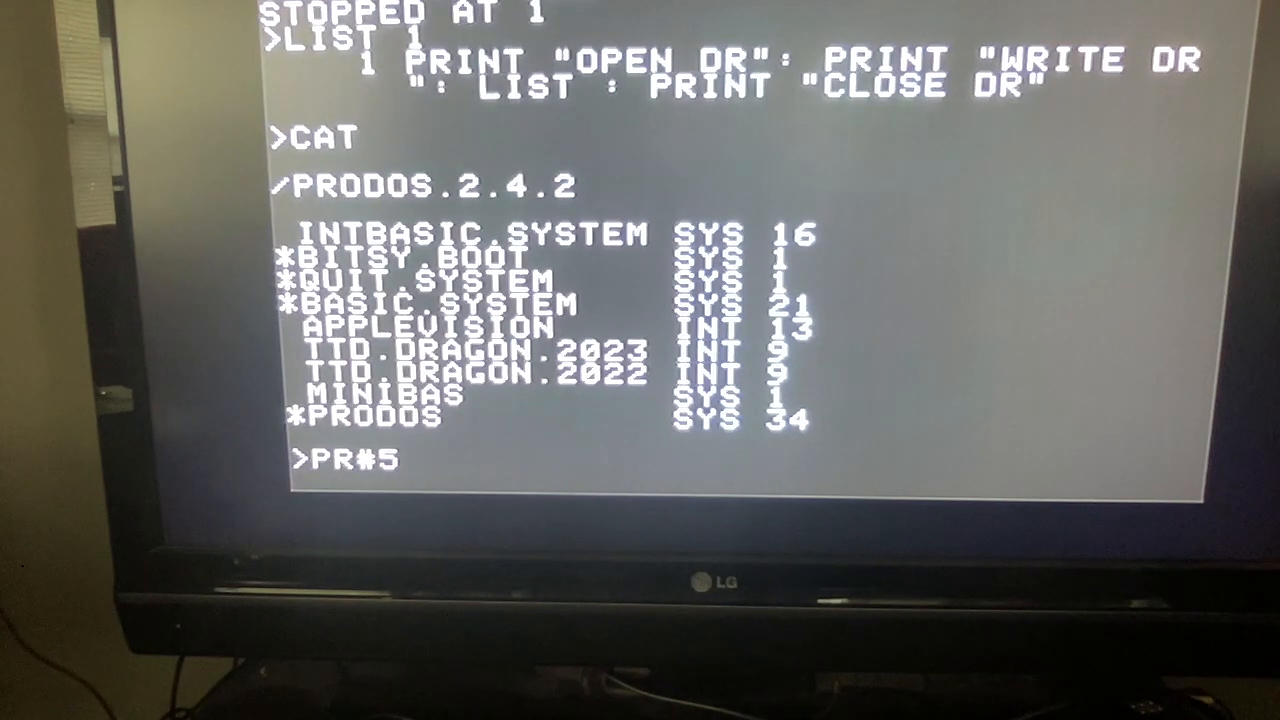